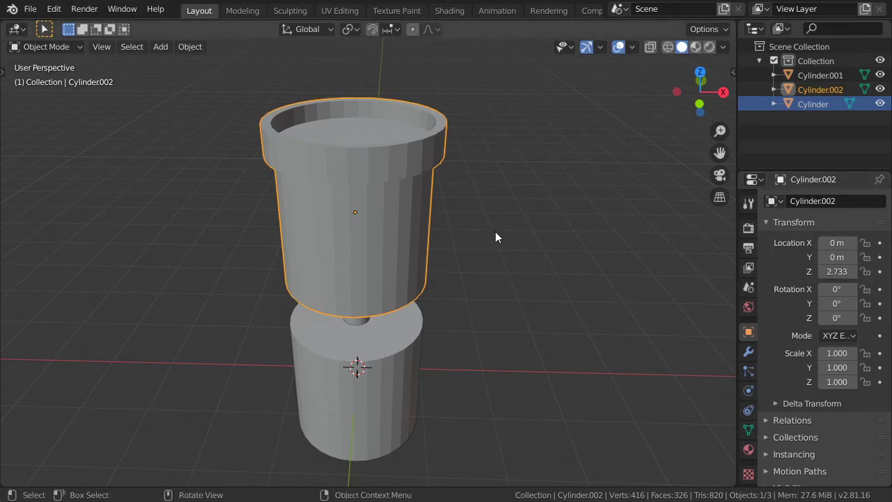
mouse_move(453, 234)
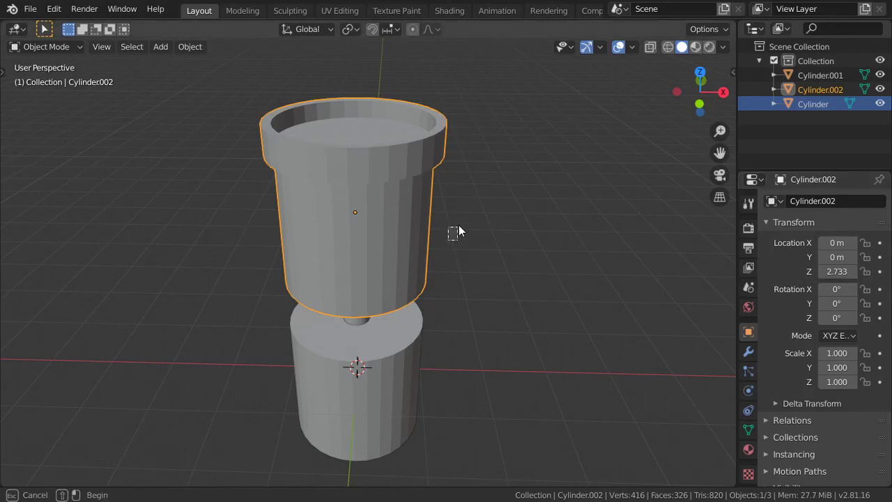
Reselect the upper cup cylinder, then isolate the lower cylinder and toggle its Edit Mode.
left_click(515, 234)
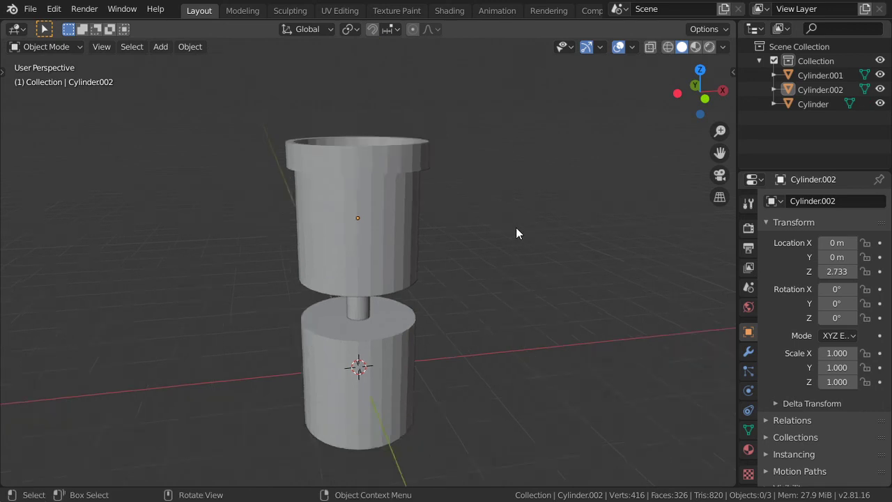
left_click(358, 216)
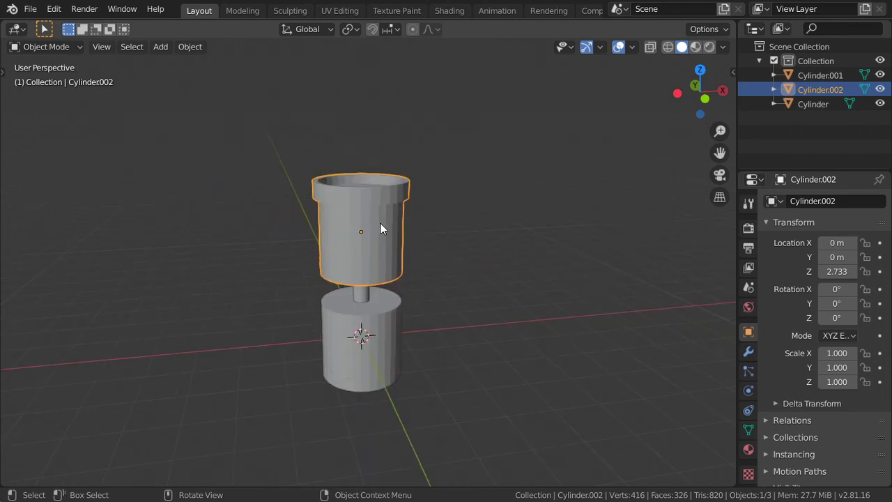
mouse_move(440, 299)
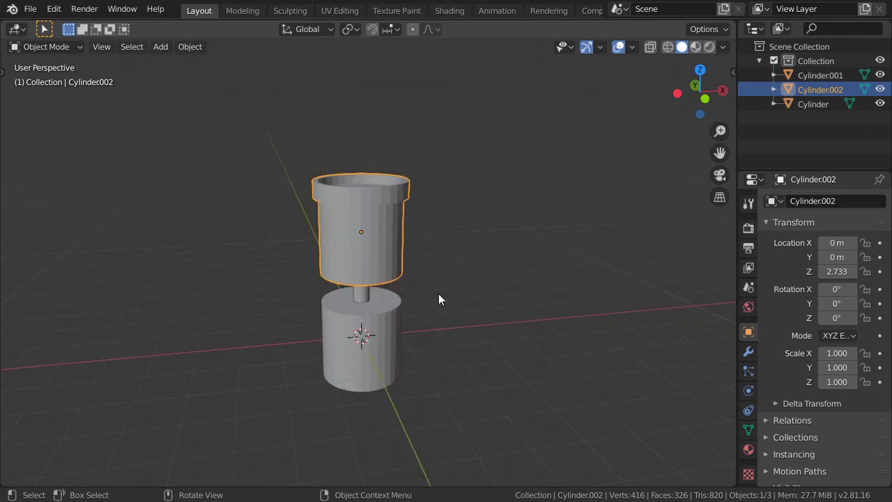
left_click(361, 338)
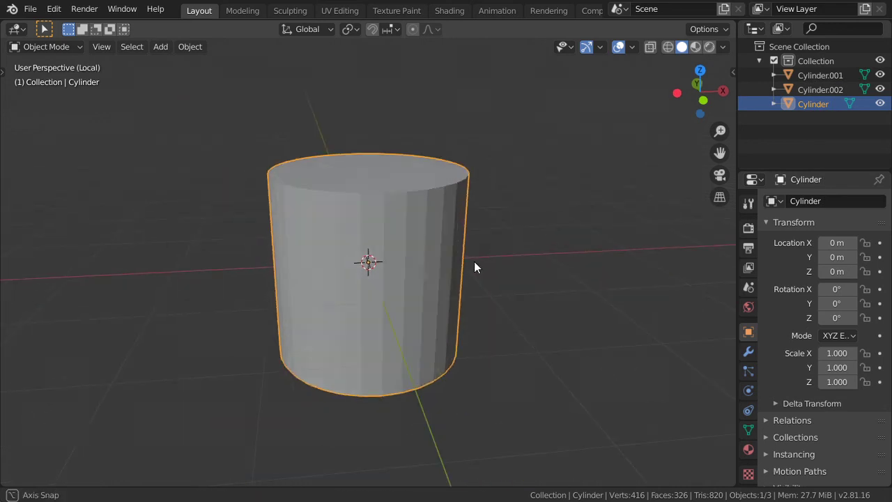
key("Tab")
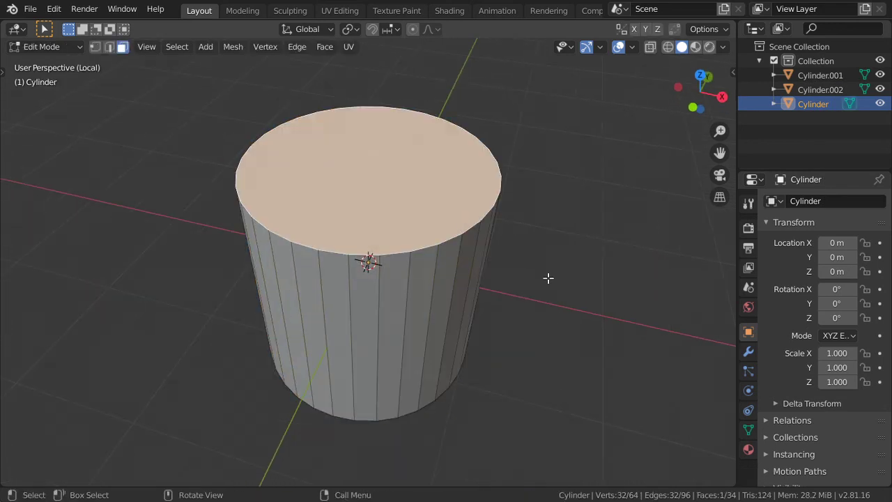
key("Tab")
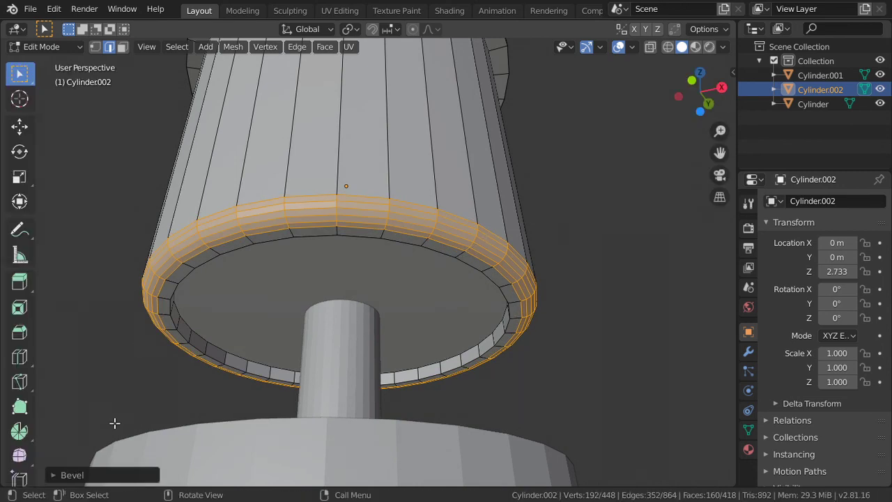
Expand the Bevel operator panel to set profile 0.000 and material index 1.
left_click(71, 475)
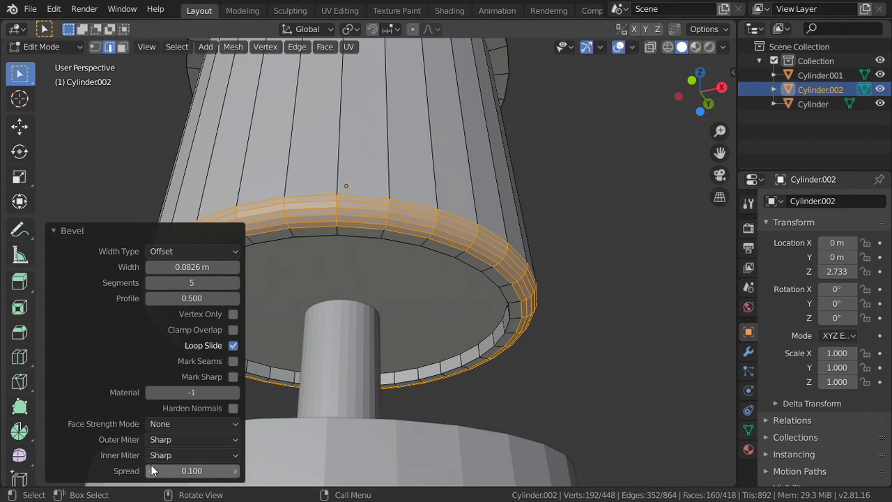
mouse_move(249, 420)
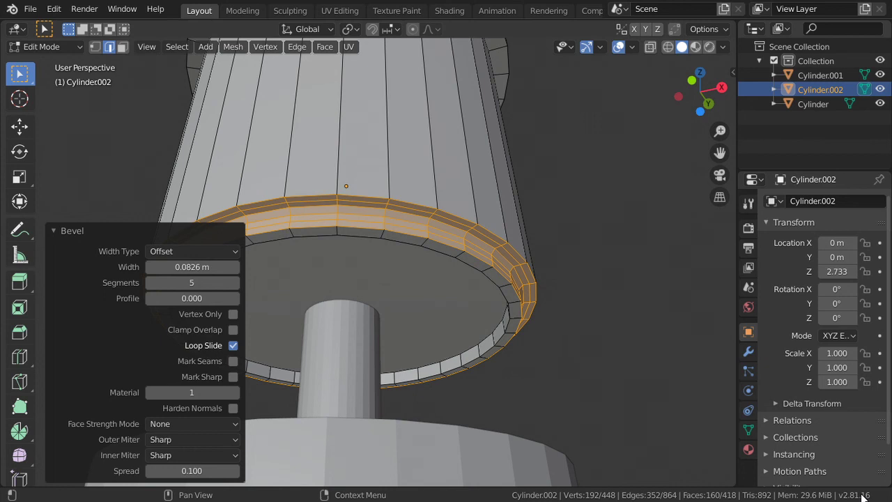
mouse_move(198, 243)
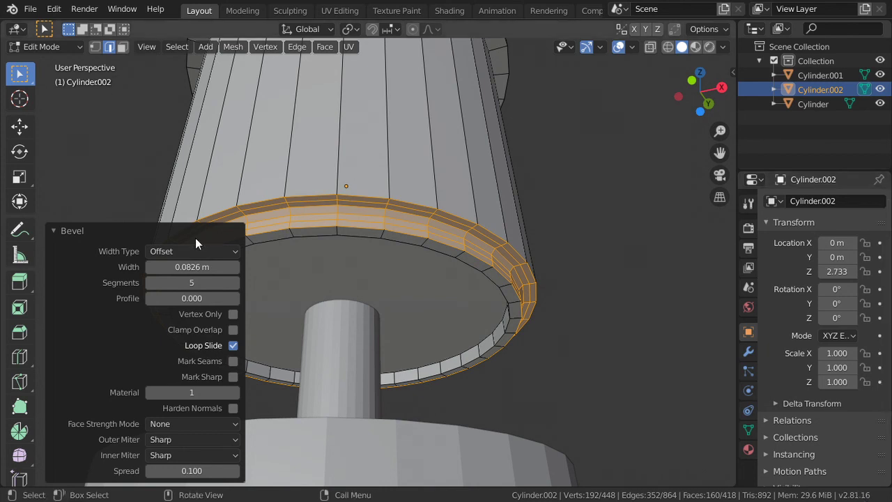
Parent the cup and base cylinders to the thin Cylinder.001 rod using Parent Object.
left_click(192, 251)
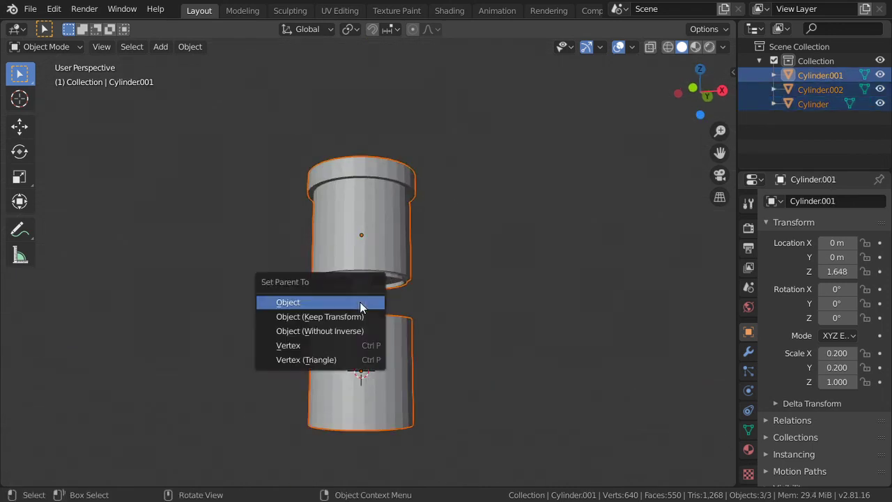
left_click(287, 302)
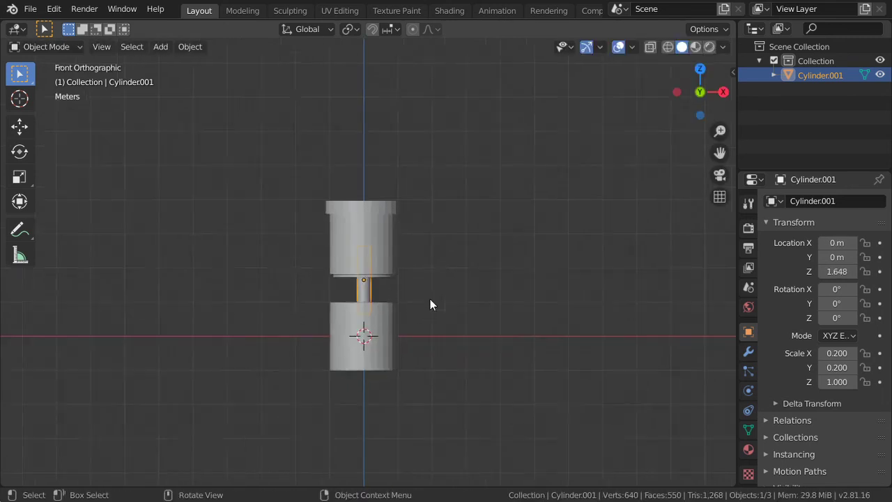
left_click_drag(430, 304, 418, 338)
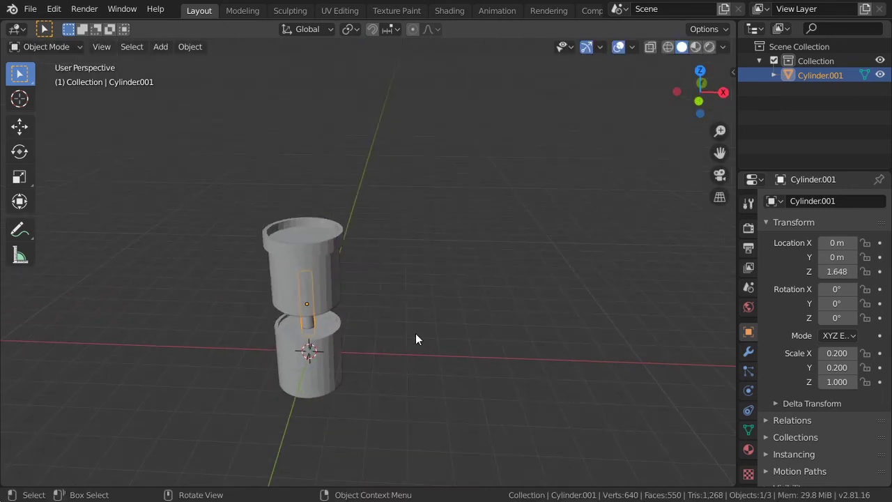